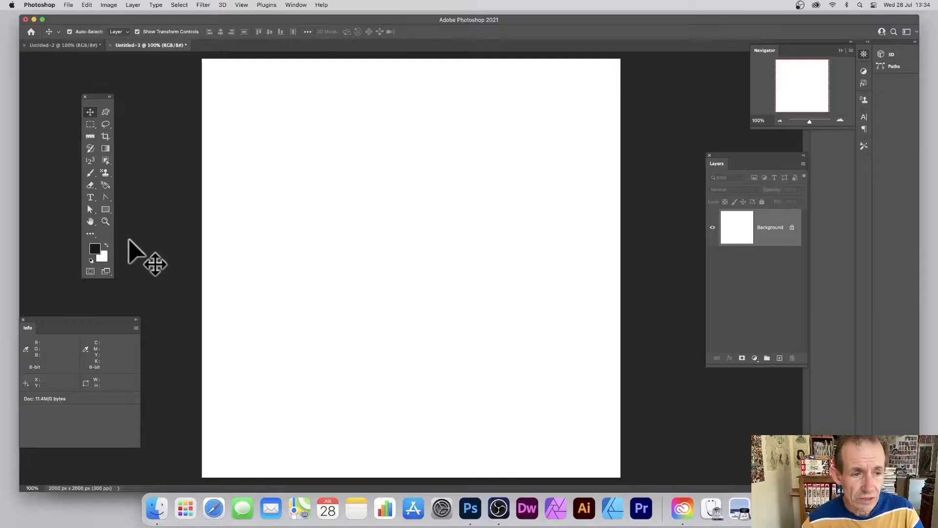
{"action": "mouse_move", "coordinate": [174, 266]}
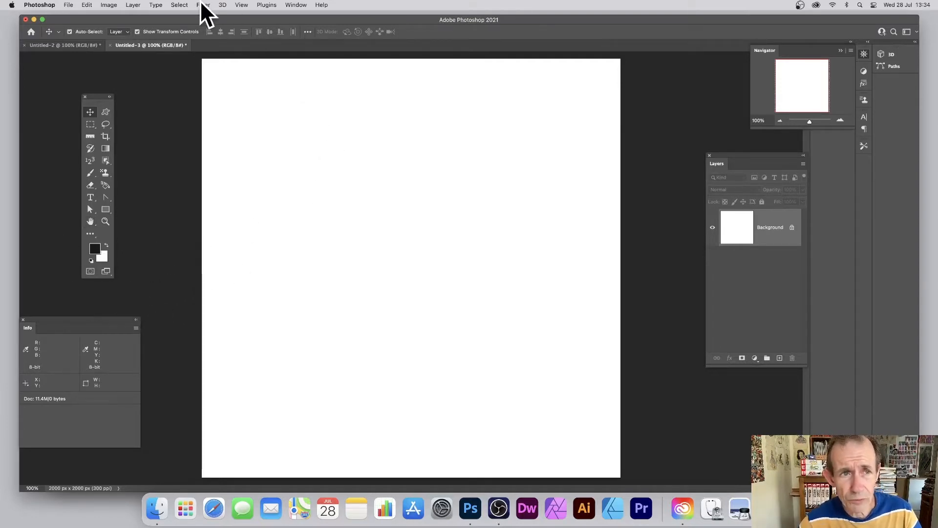
- Preview a Sketch > Halftone Pattern with Line type, size 12 and contrast 50
{"action": "left_click", "coordinate": [203, 5]}
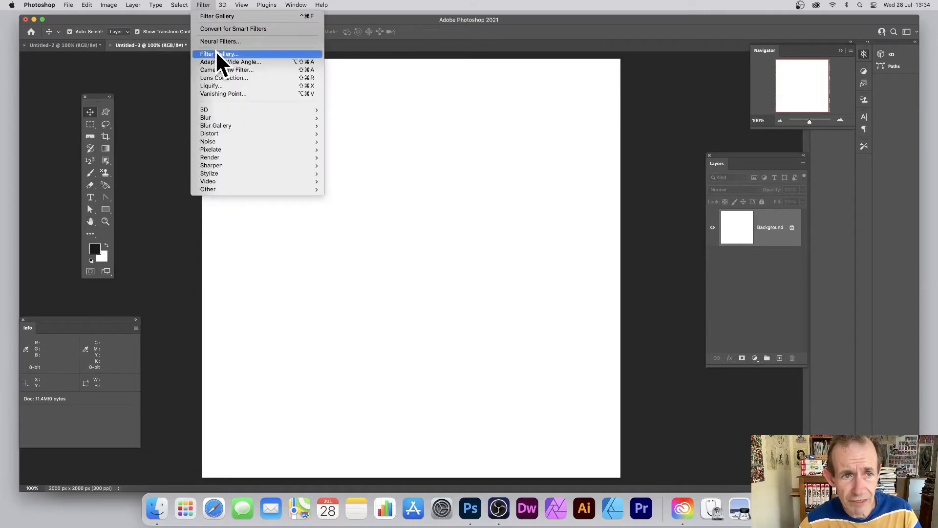
{"action": "left_click", "coordinate": [217, 54]}
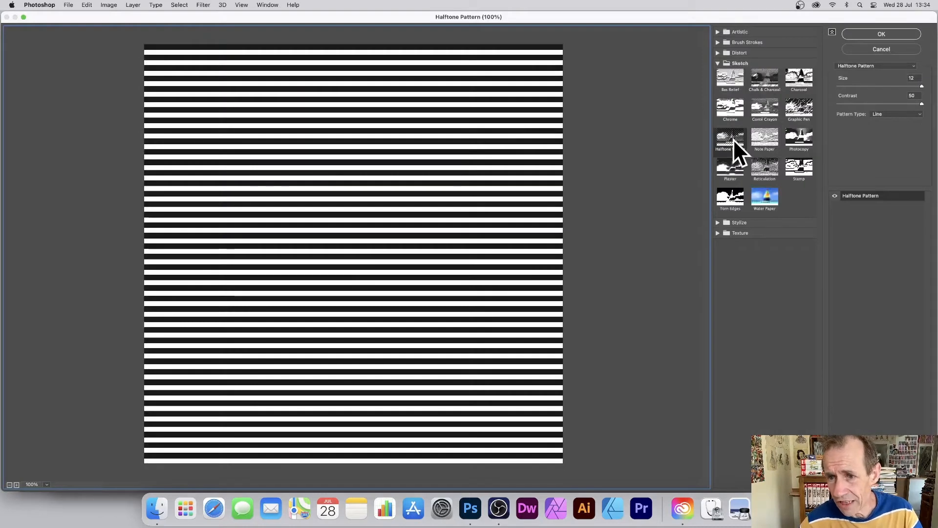
{"action": "mouse_move", "coordinate": [871, 89]}
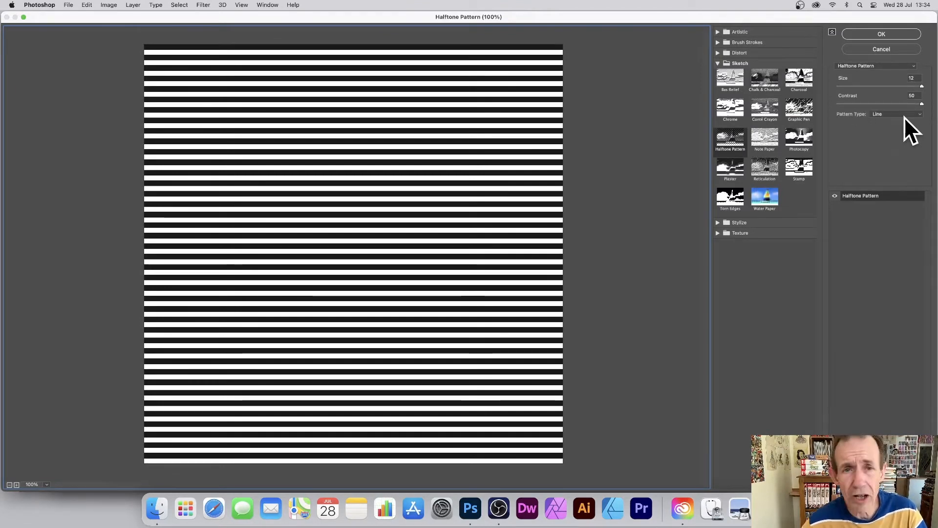
- Apply the horizontal stripes and duplicate the striped Background layer
{"action": "left_click", "coordinate": [881, 34]}
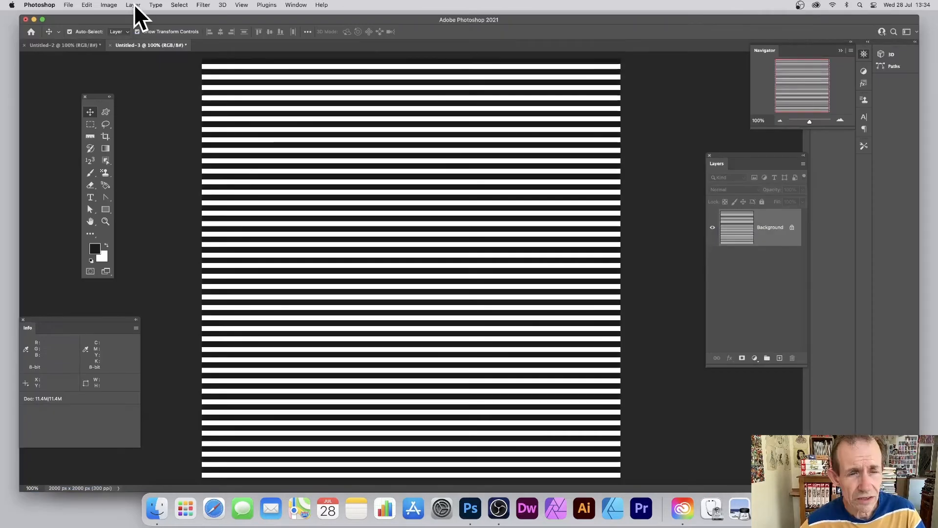
{"action": "left_click", "coordinate": [132, 5]}
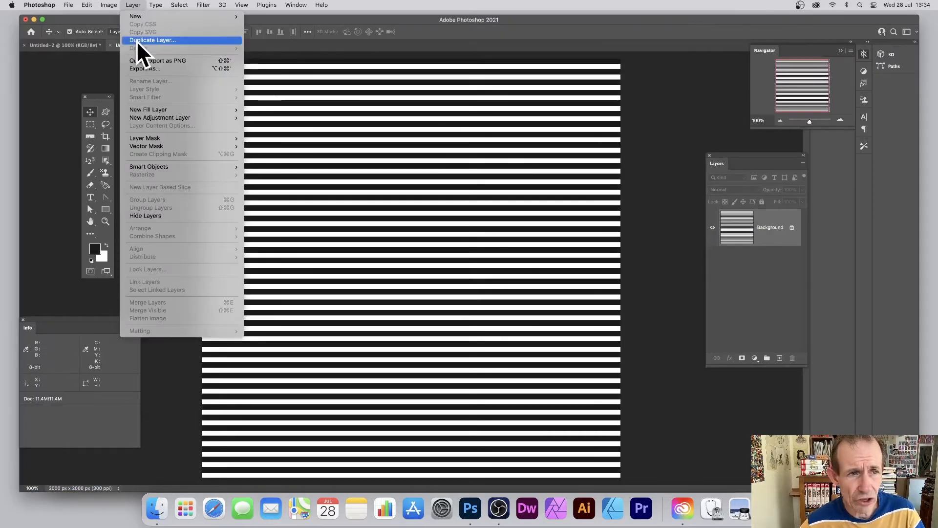
{"action": "left_click", "coordinate": [151, 40]}
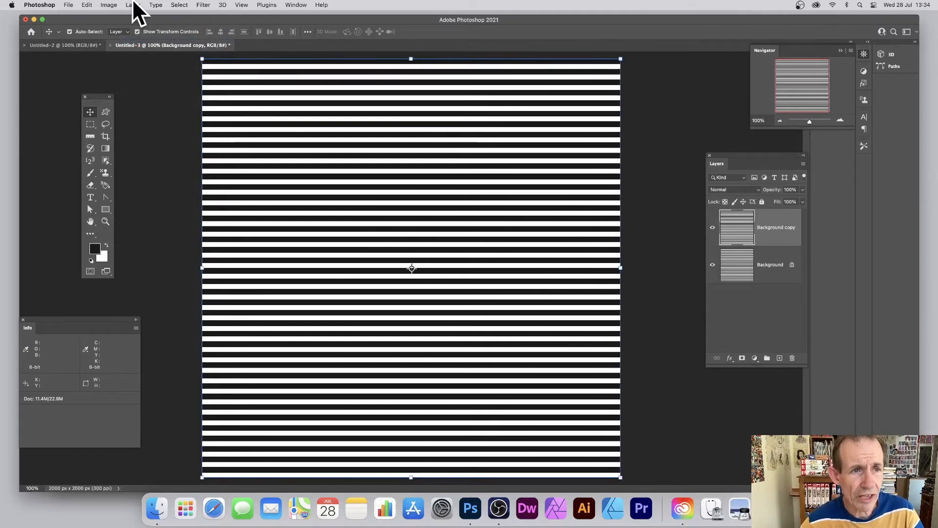
- Rotate the Background copy 90° clockwise so its stripes run vertically
{"action": "left_click", "coordinate": [87, 5]}
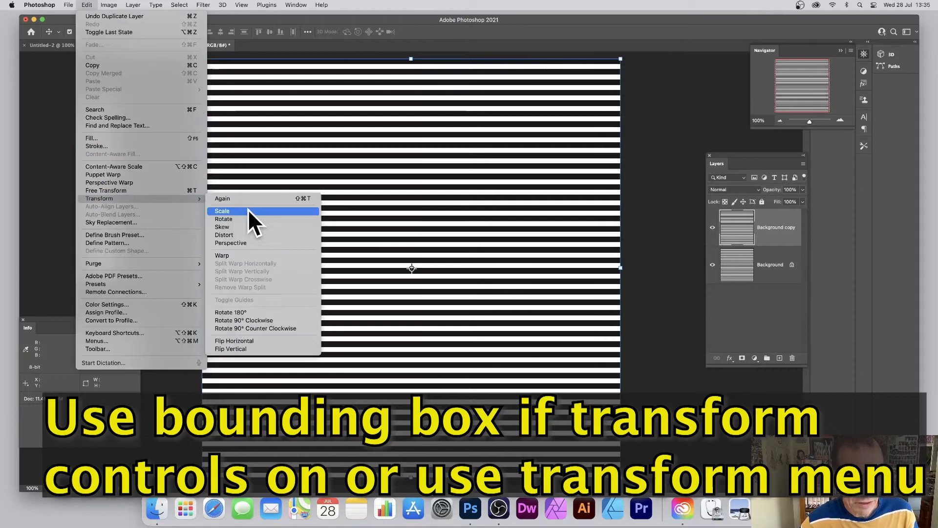
{"action": "mouse_move", "coordinate": [251, 323]}
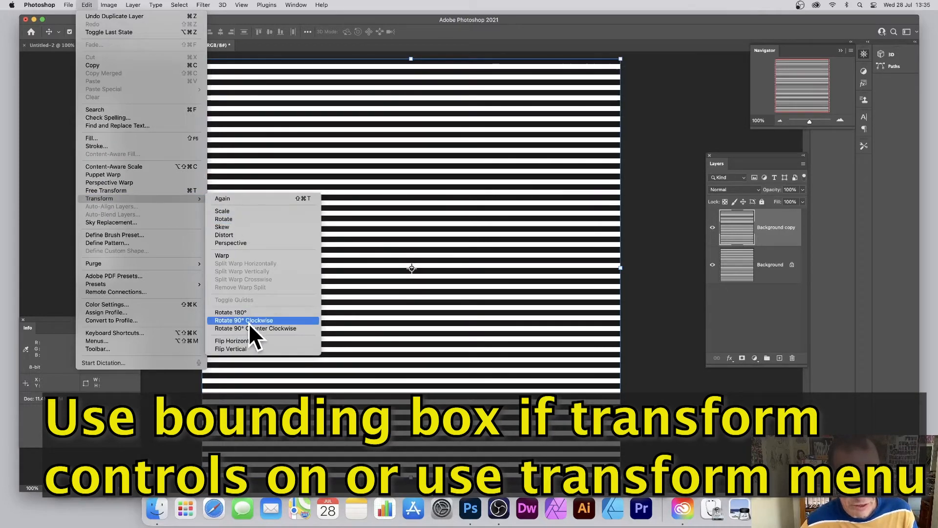
{"action": "left_click", "coordinate": [243, 320]}
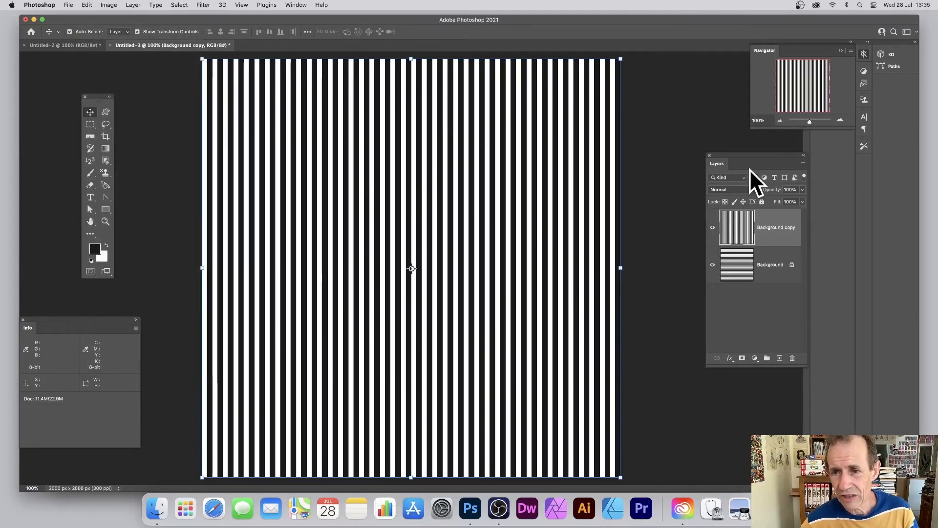
{"action": "mouse_move", "coordinate": [739, 200]}
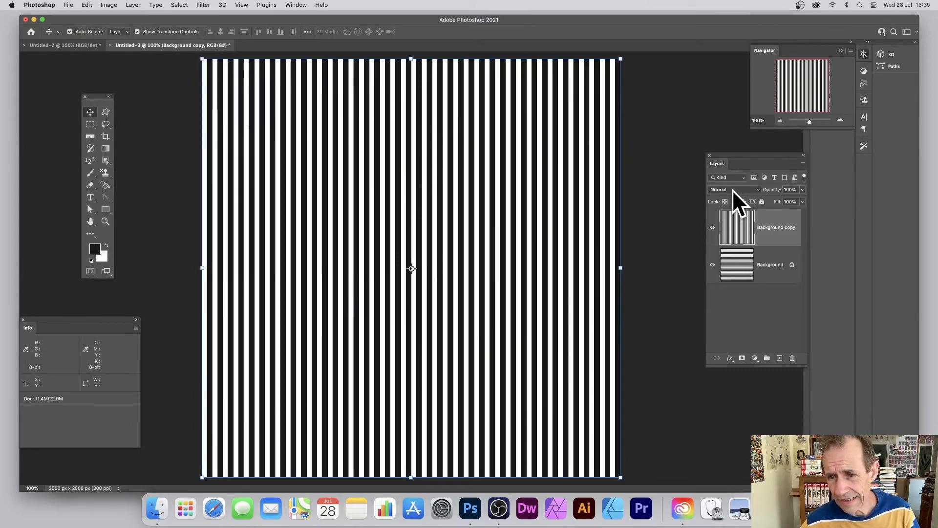
- Blend the vertical stripes into the horizontal ones with a darkening mode like Multiply
{"action": "left_click", "coordinate": [133, 5]}
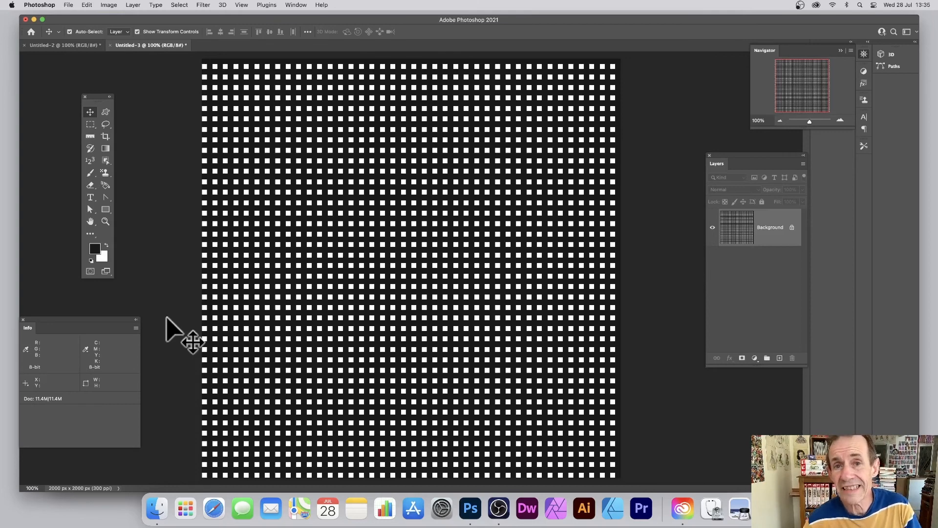
{"action": "mouse_move", "coordinate": [291, 320]}
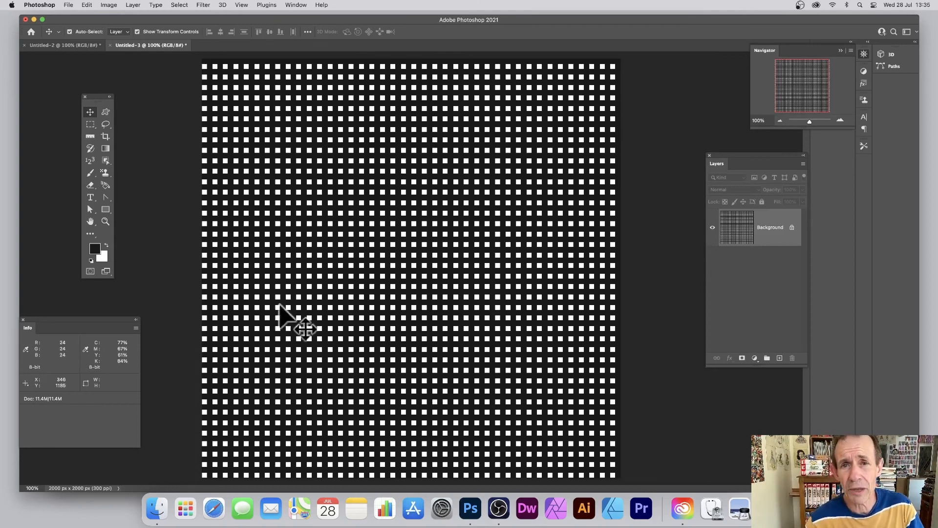